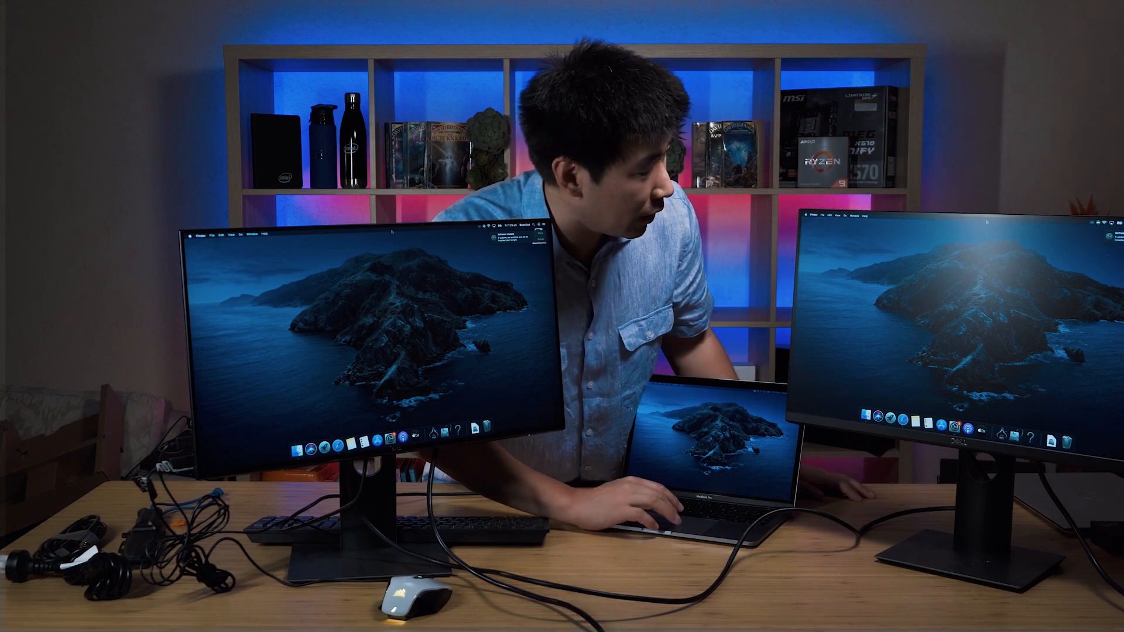
pyautogui.write('displayLink Manager')
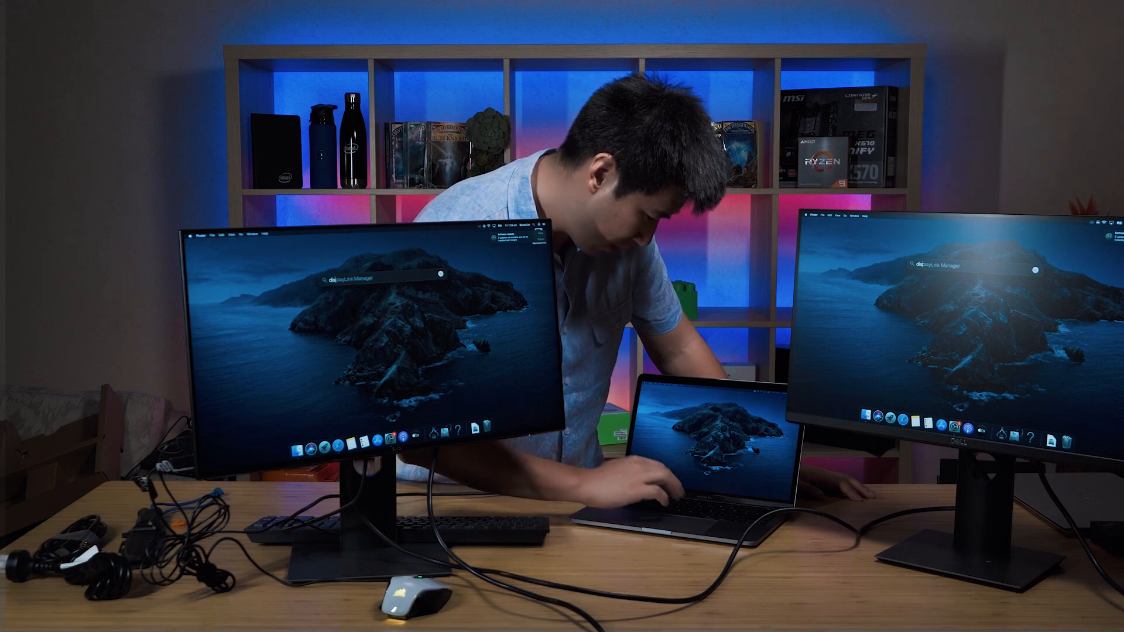